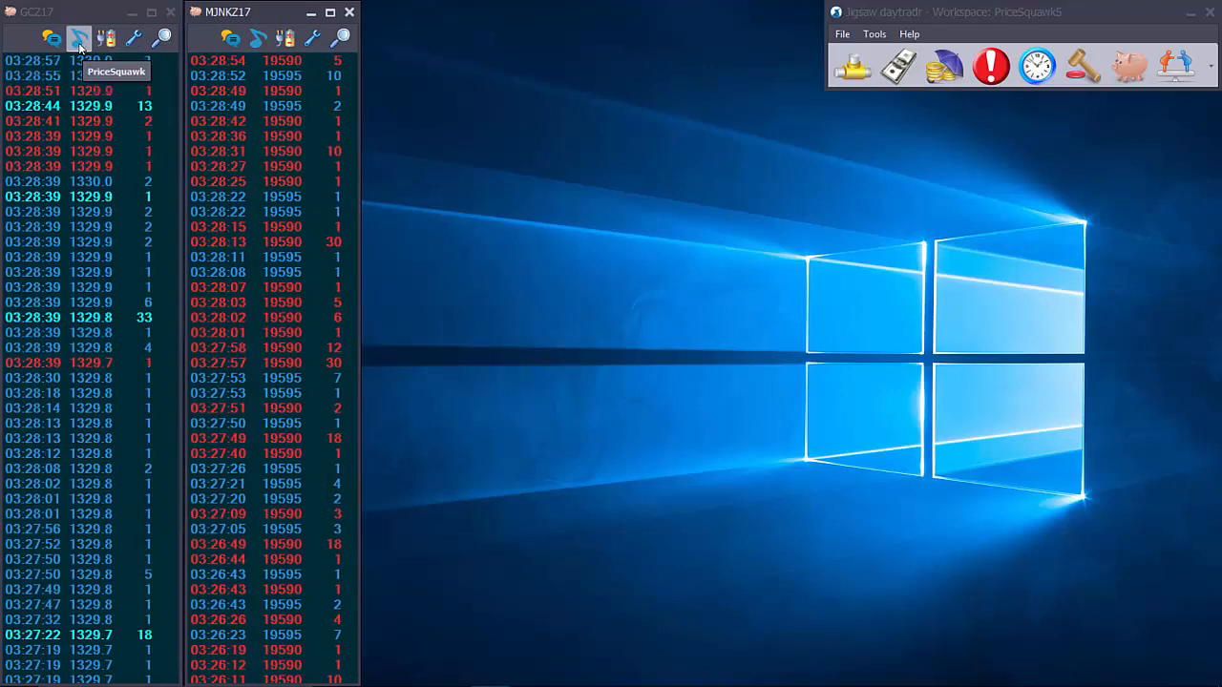
Launch a GCZ17 Price Squawk ladder from the GCZ17 tape toolbar
{"action": "left_click", "coordinate": [80, 37]}
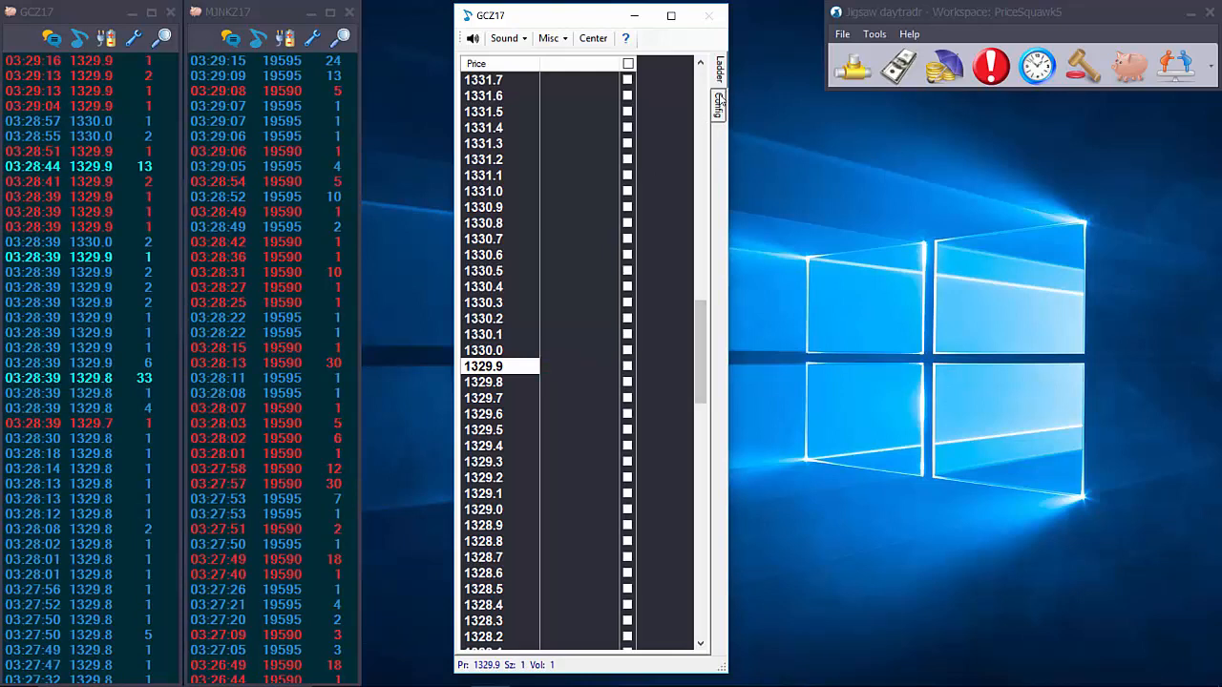
{"action": "mouse_move", "coordinate": [745, 141]}
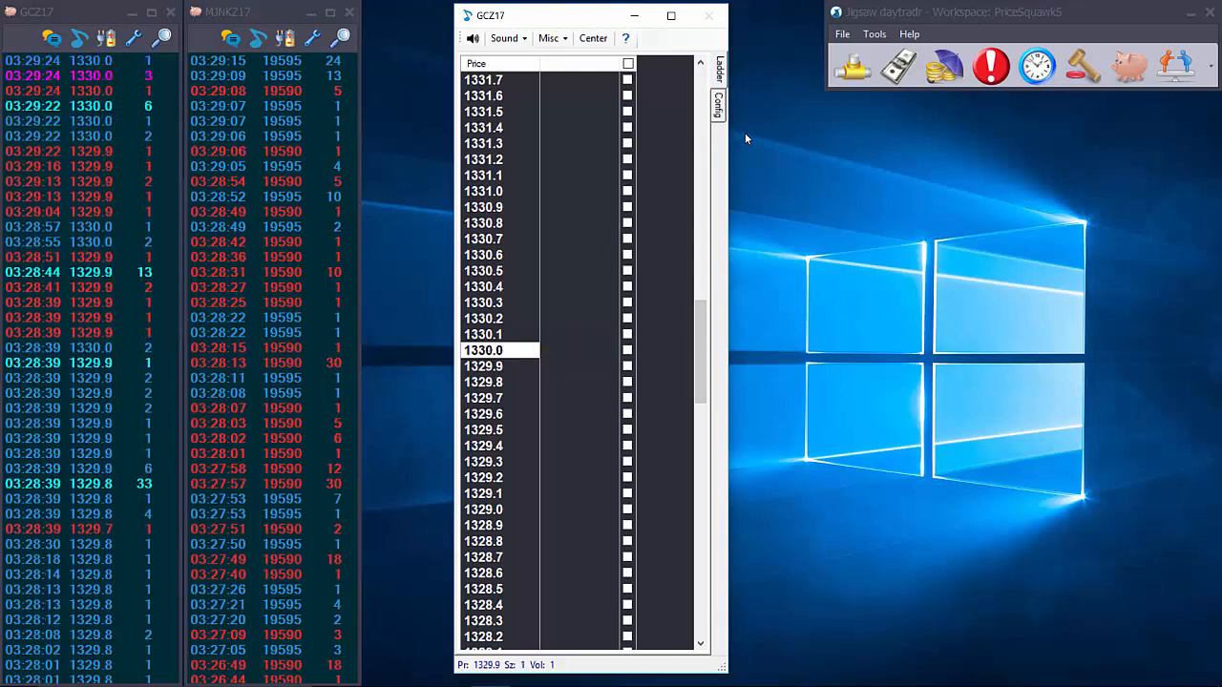
{"action": "mouse_move", "coordinate": [756, 137]}
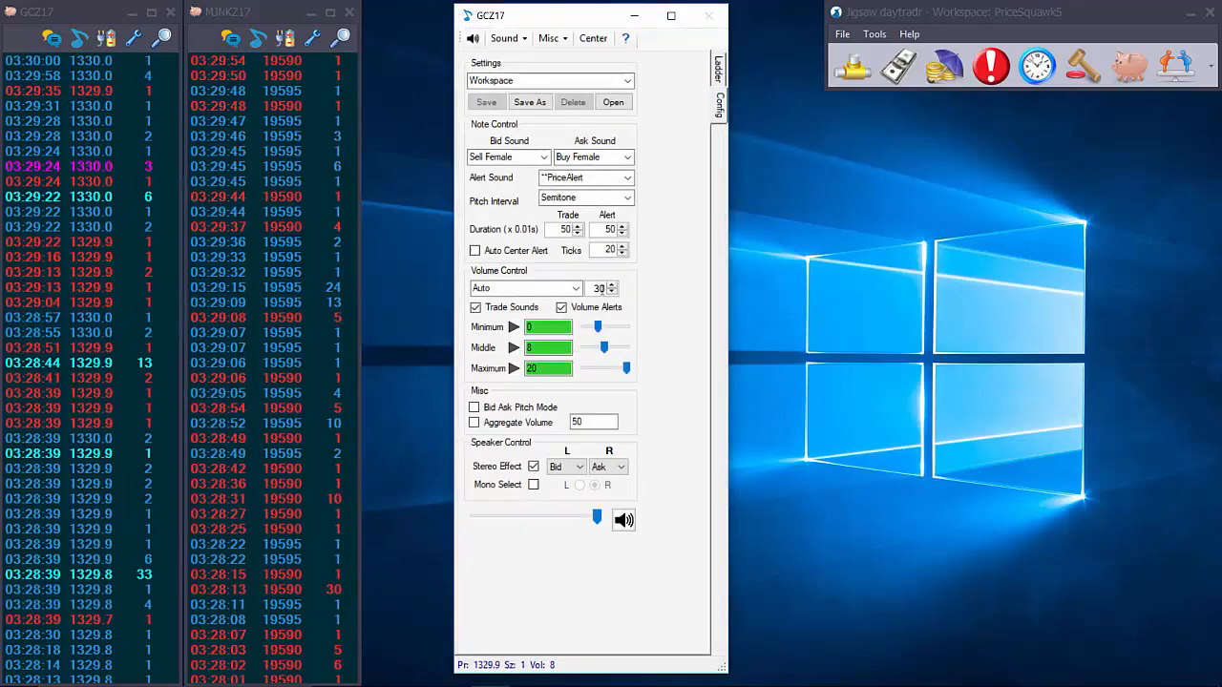
Drive GCZ17 squawk volume from TimeAndSales with a maximum level of 500
{"action": "left_click", "coordinate": [520, 286]}
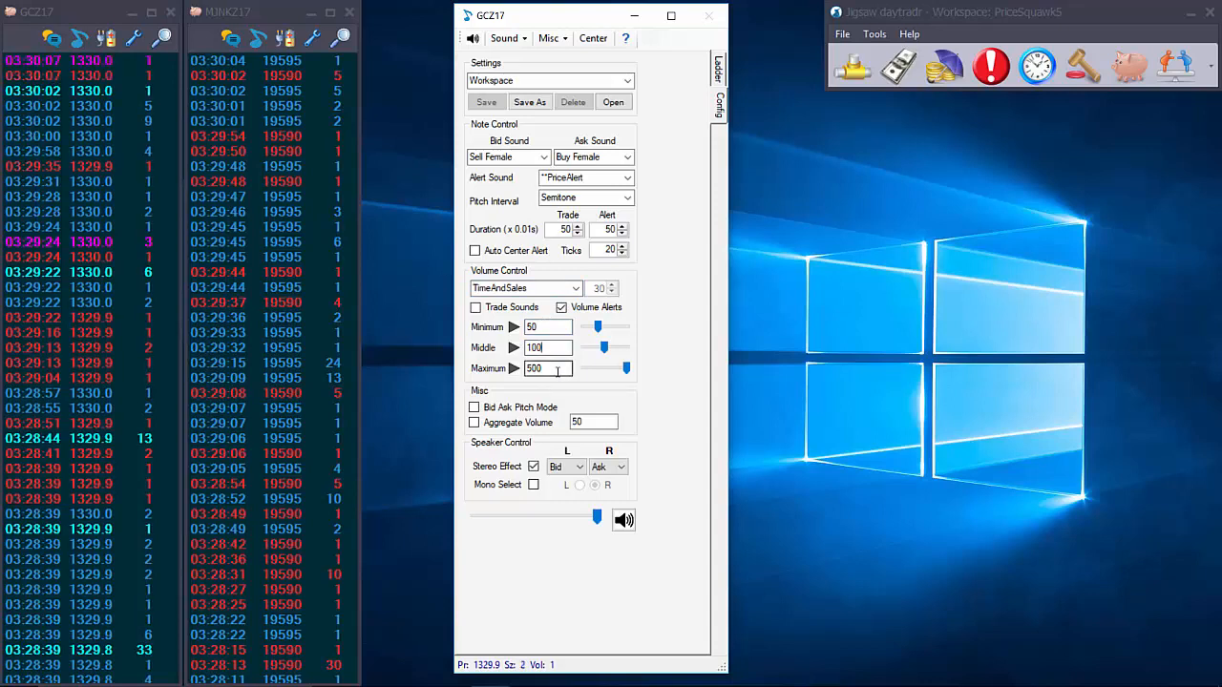
{"action": "left_click", "coordinate": [550, 369]}
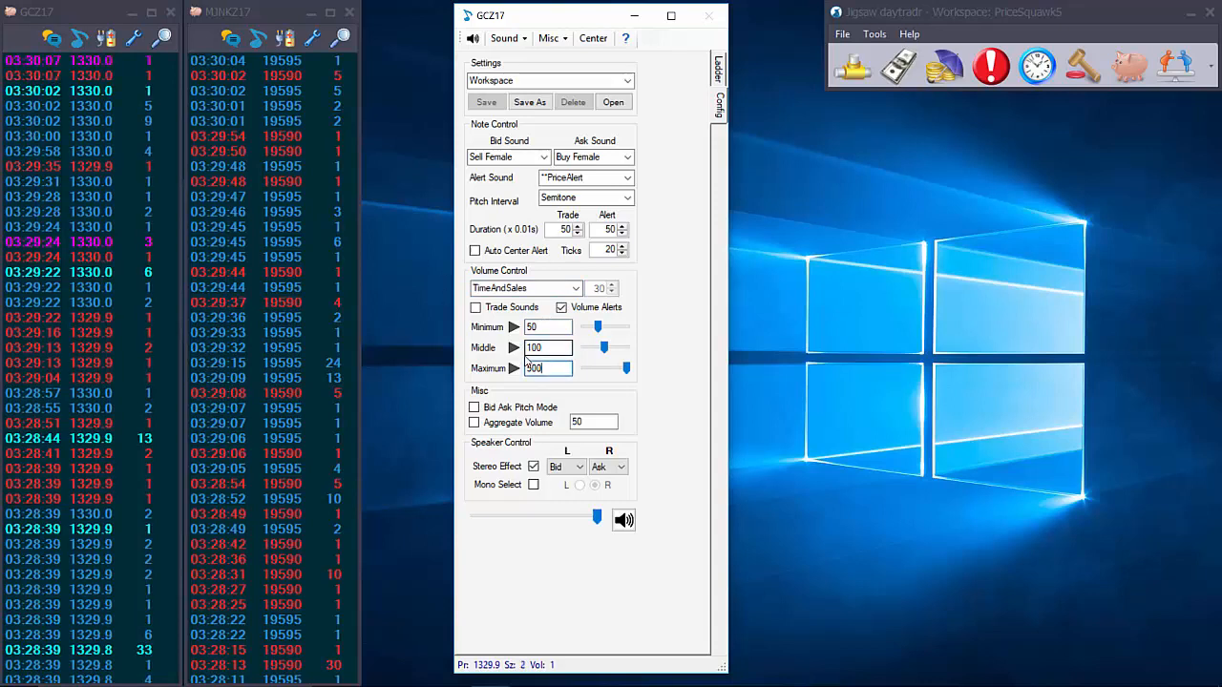
{"action": "type", "text": "500"}
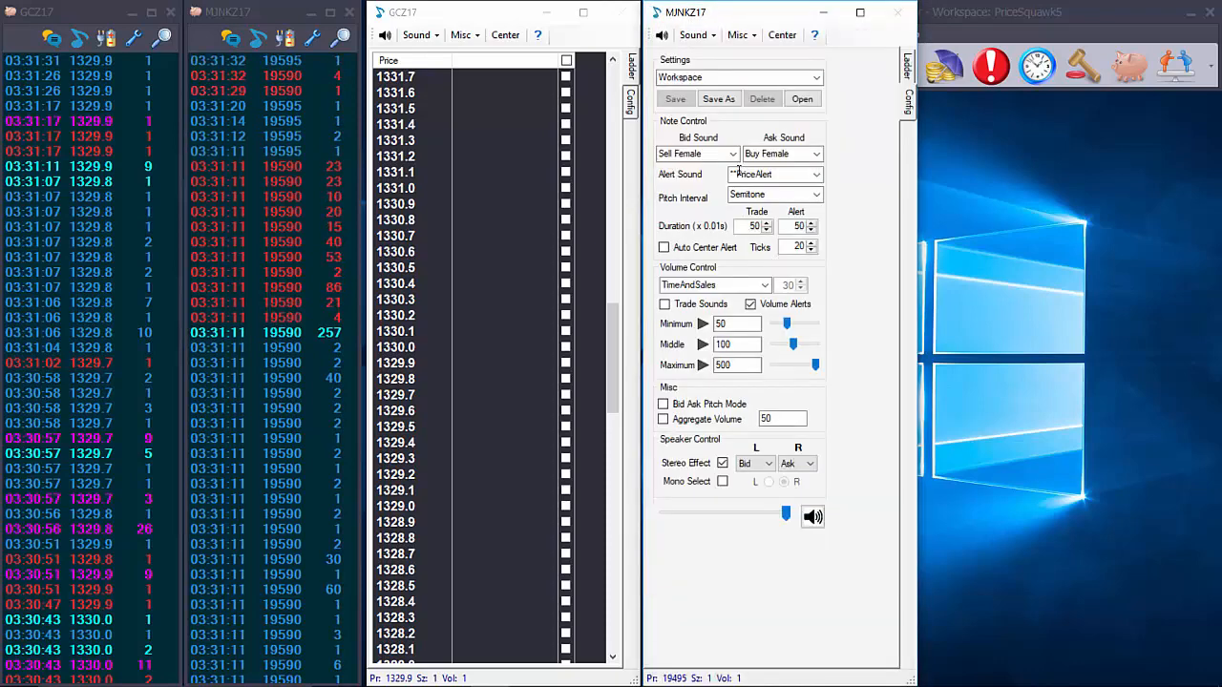
Set MNKZ17 bid sound to E Piano 1 and ask sound to Trumpet, back on the ladder
{"action": "left_click", "coordinate": [696, 153]}
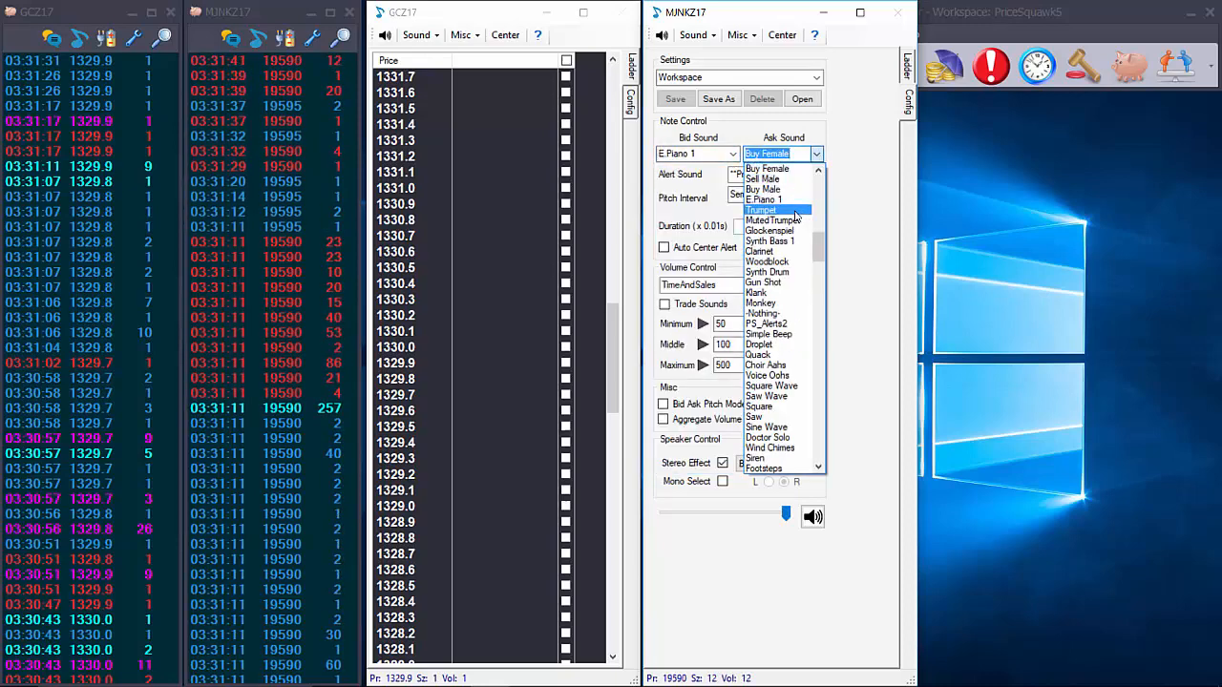
{"action": "left_click", "coordinate": [759, 210]}
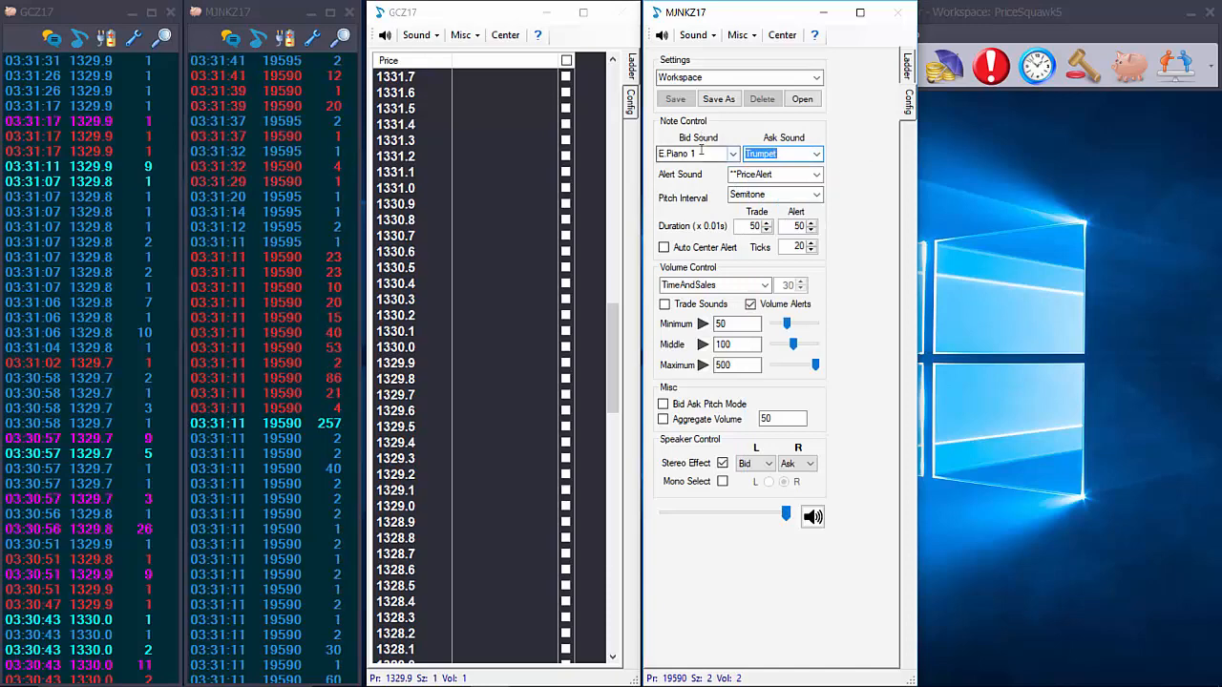
{"action": "left_click", "coordinate": [691, 152]}
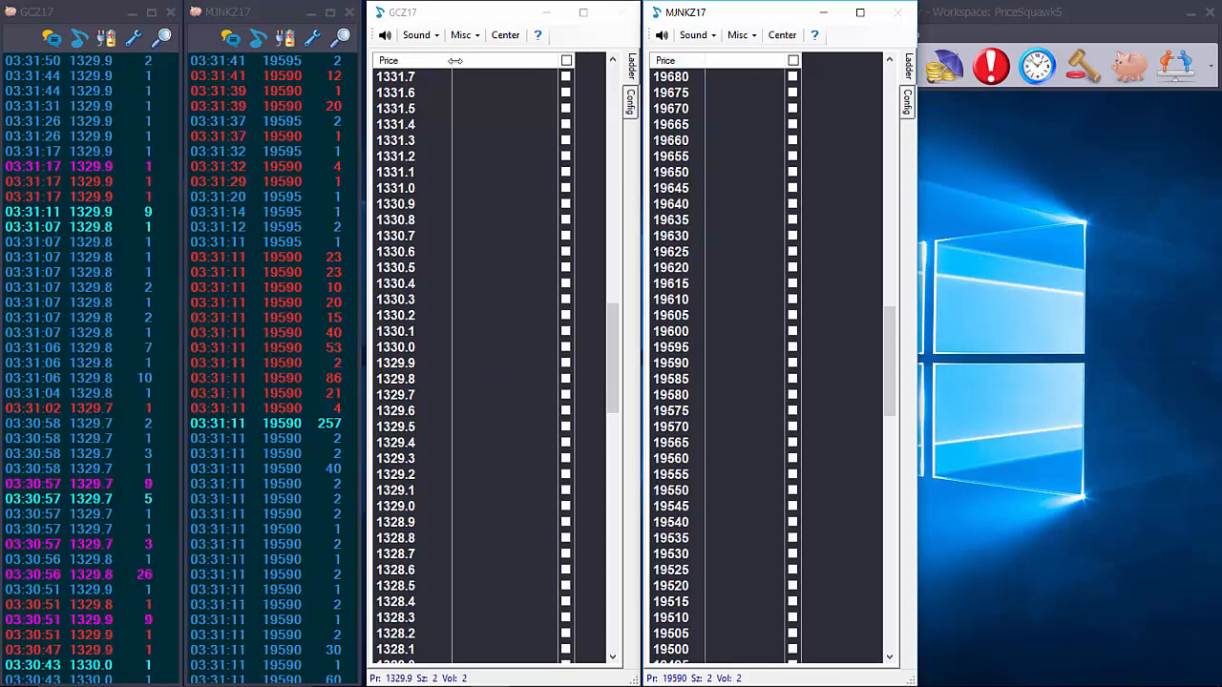
{"action": "left_click", "coordinate": [672, 363]}
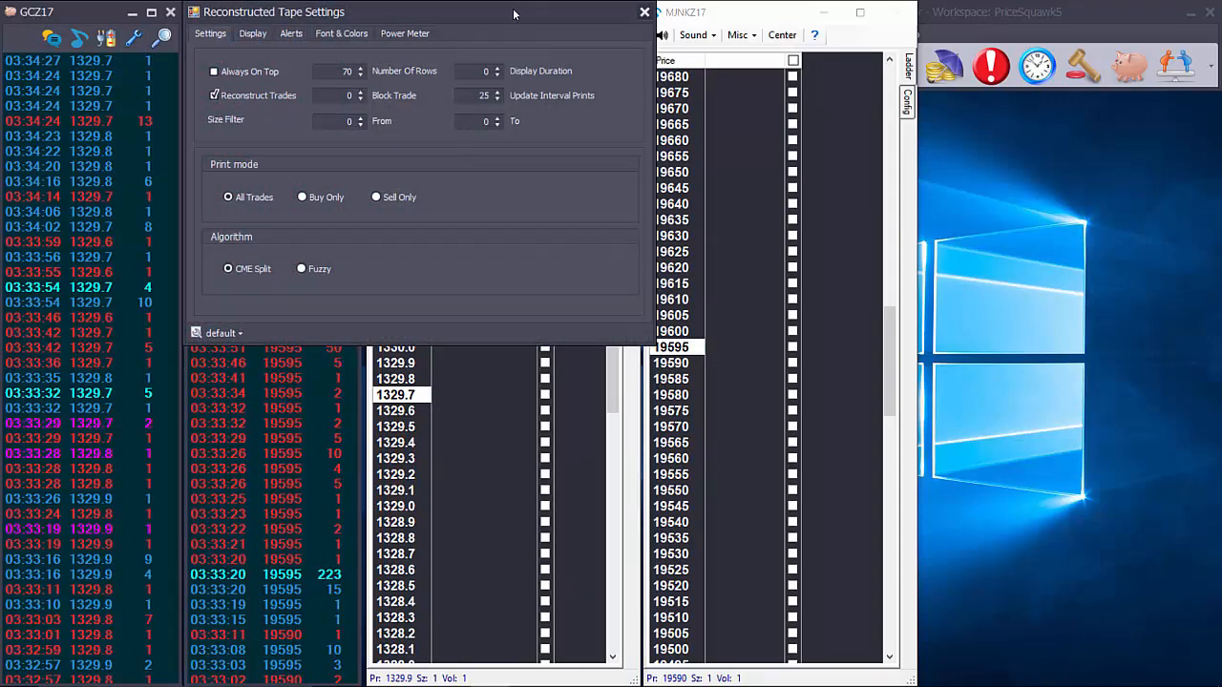
Enable Trade Sounds on the GCZ17 squawk with a minimum volume level of 5
{"action": "left_click", "coordinate": [644, 12]}
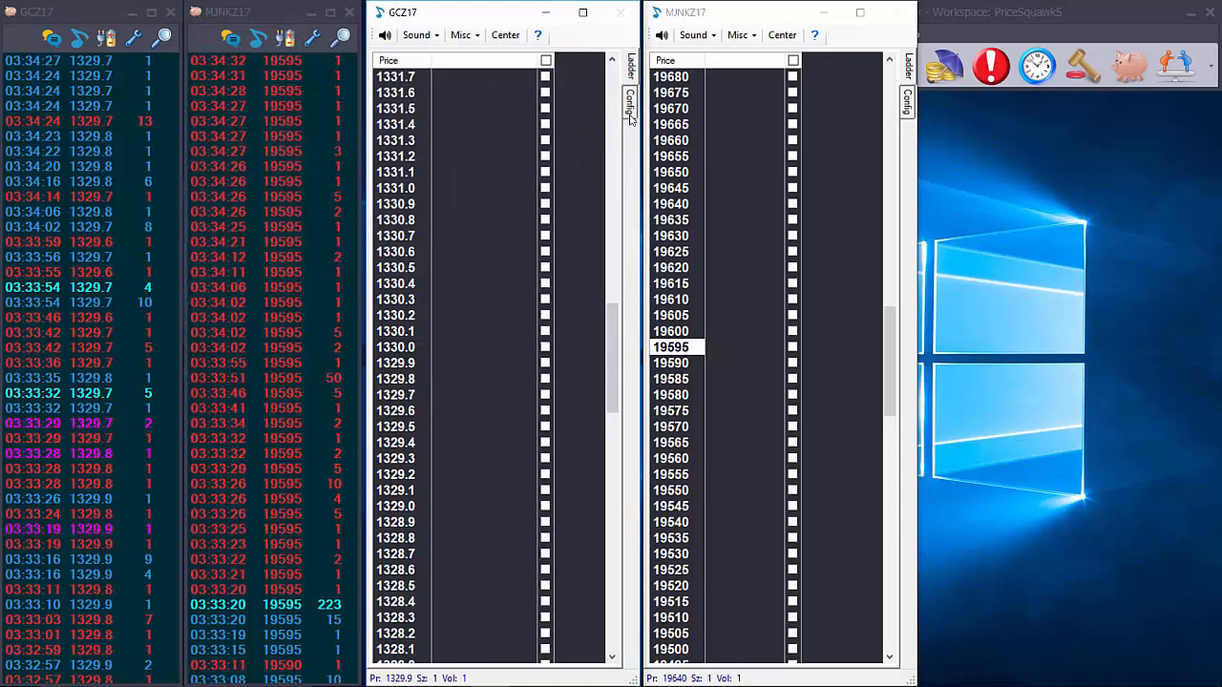
{"action": "left_click", "coordinate": [628, 100]}
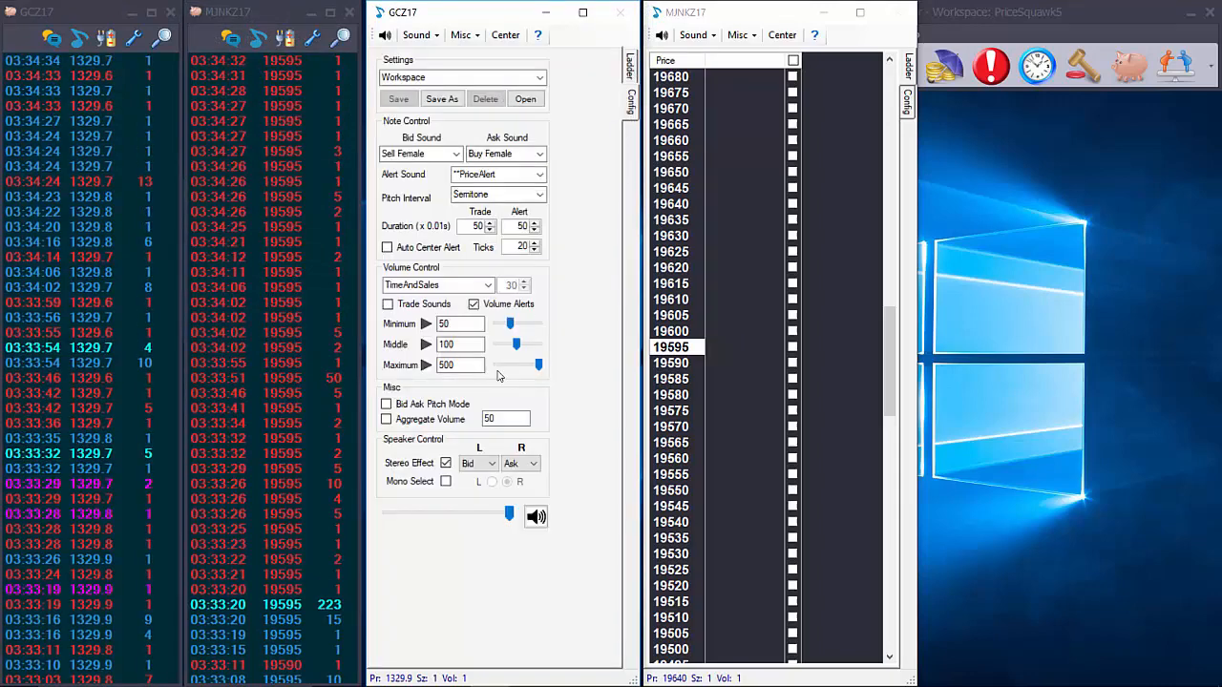
{"action": "left_click", "coordinate": [385, 304]}
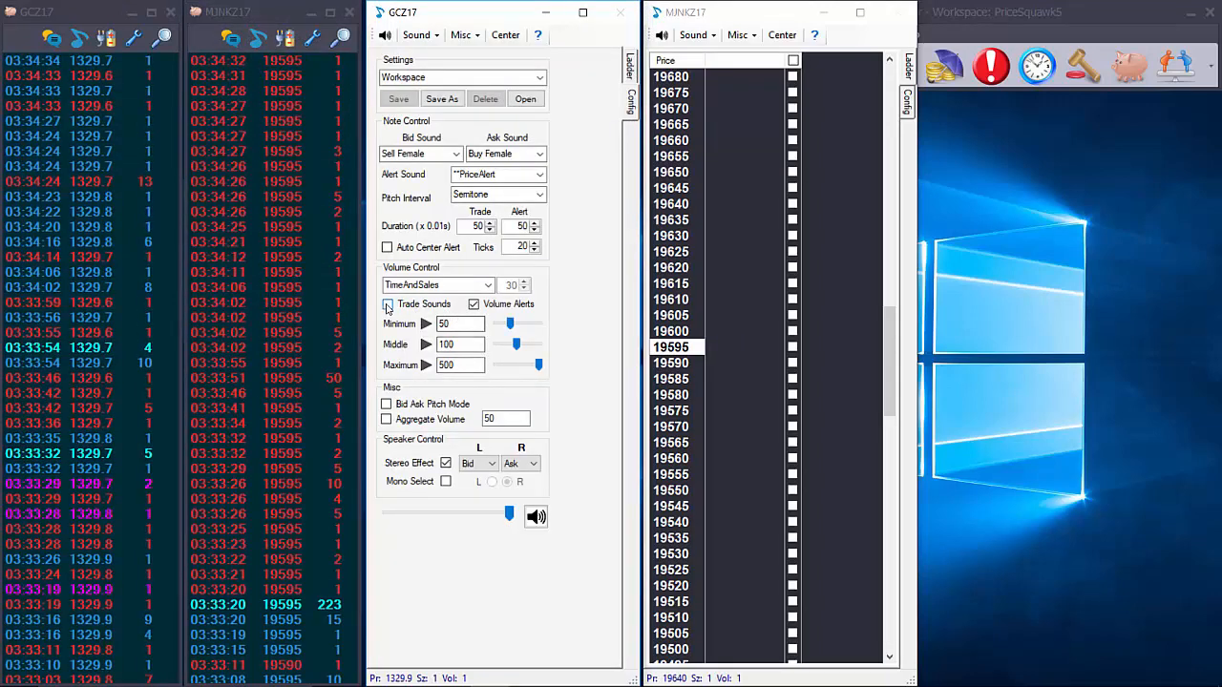
{"action": "left_click", "coordinate": [388, 303]}
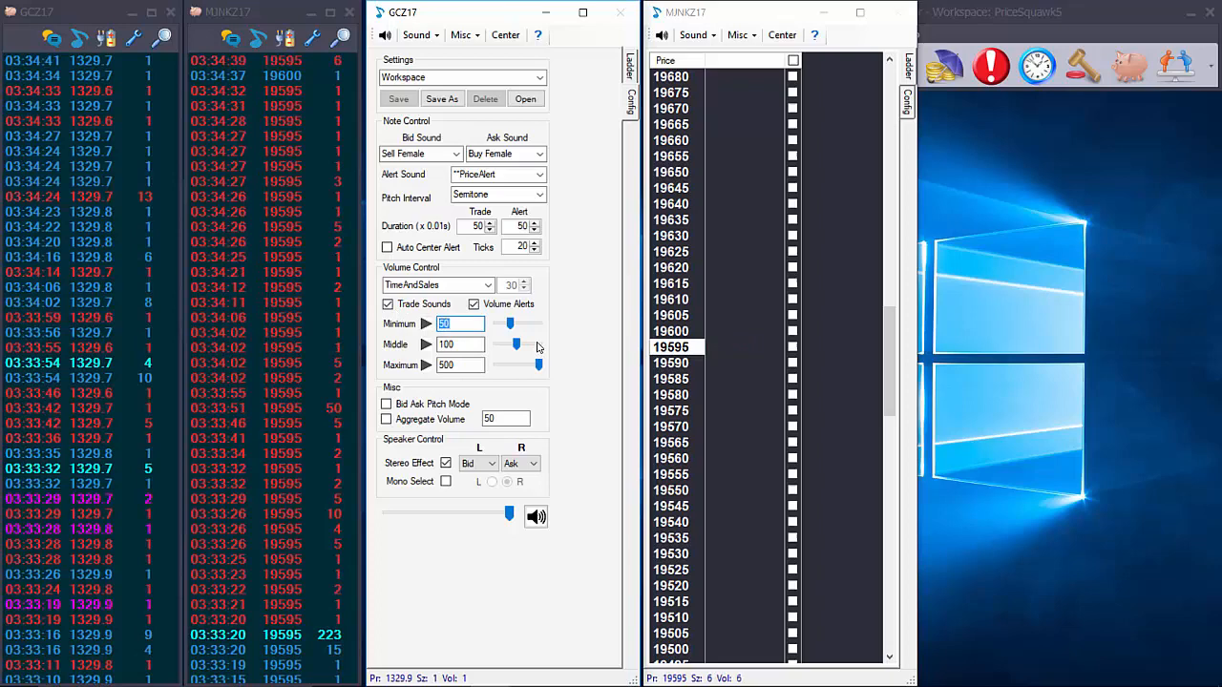
{"action": "type", "text": "5"}
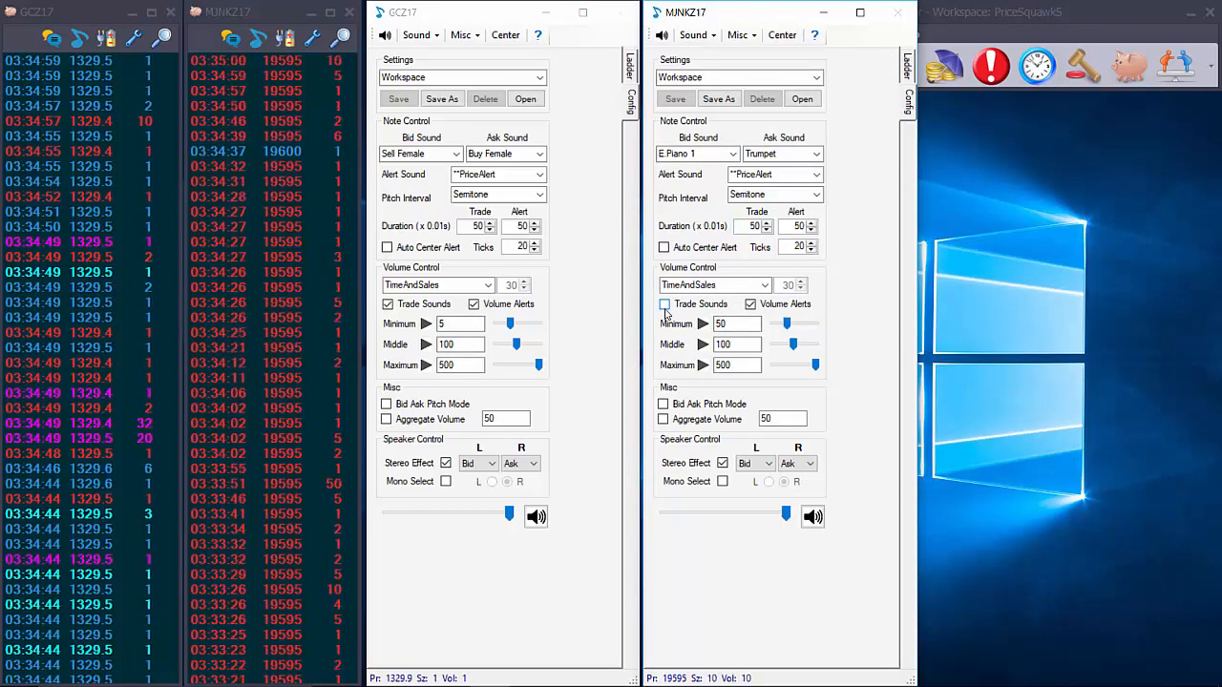
Enable Trade Sounds for MNKZ17 and return the GCZ17 window to its ladder
{"action": "left_click", "coordinate": [664, 303]}
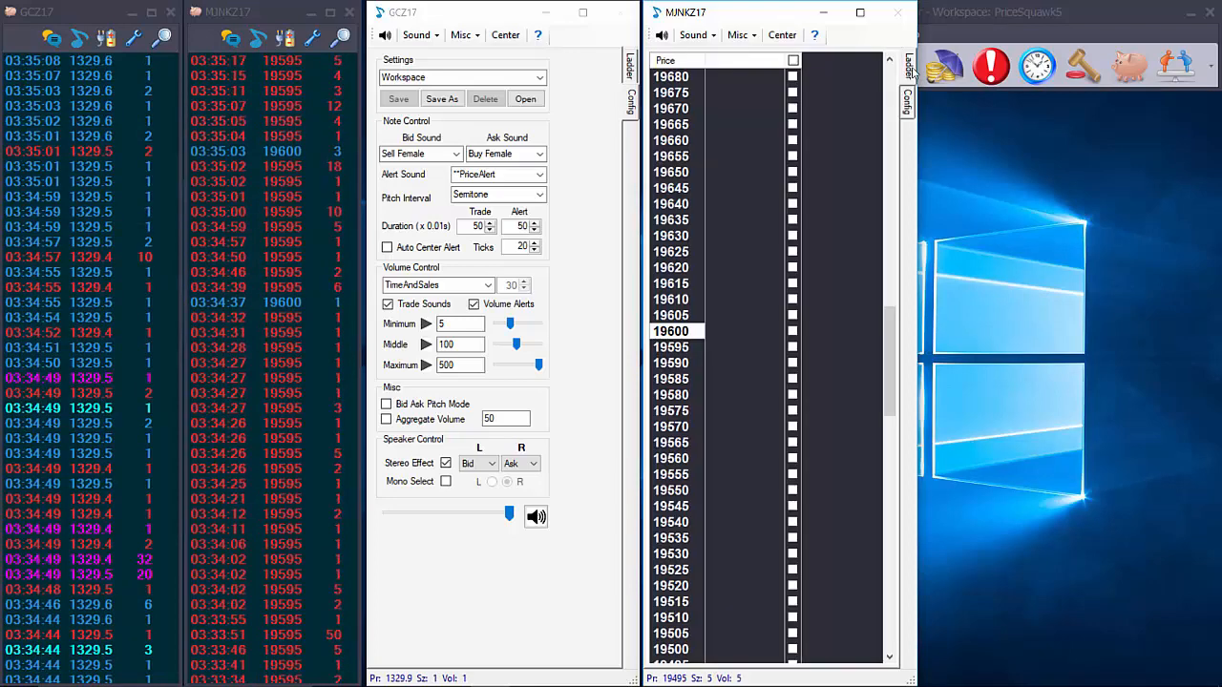
{"action": "left_click", "coordinate": [629, 99]}
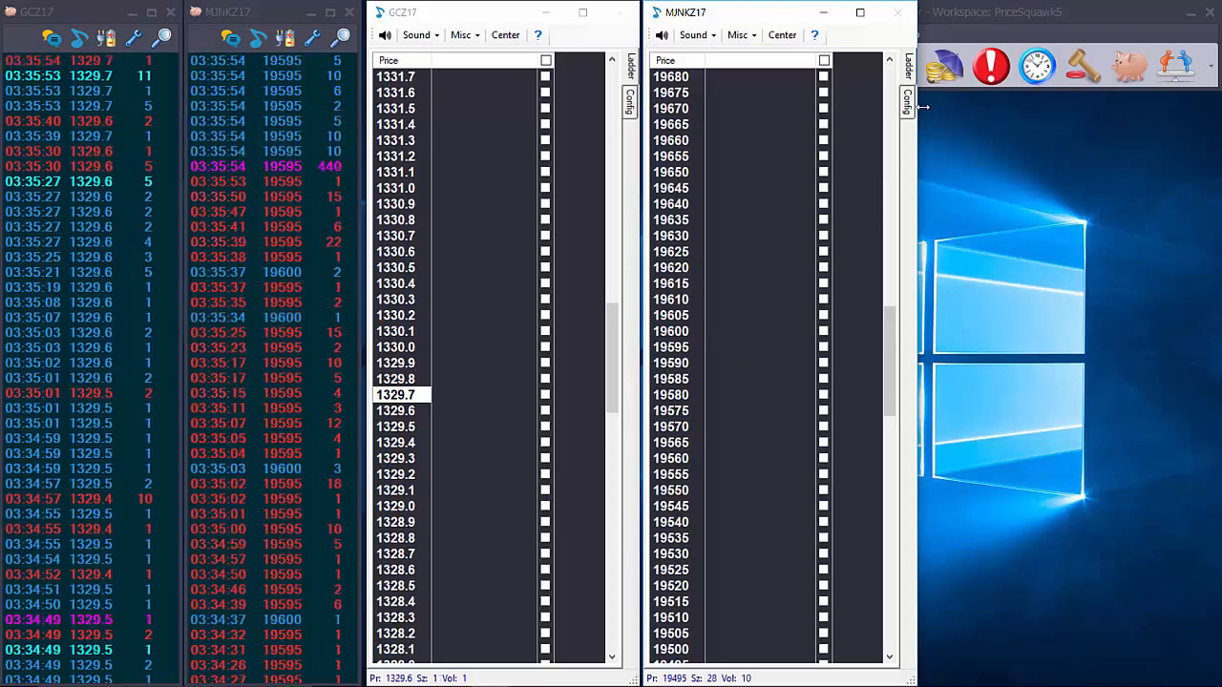
{"action": "mouse_move", "coordinate": [920, 107]}
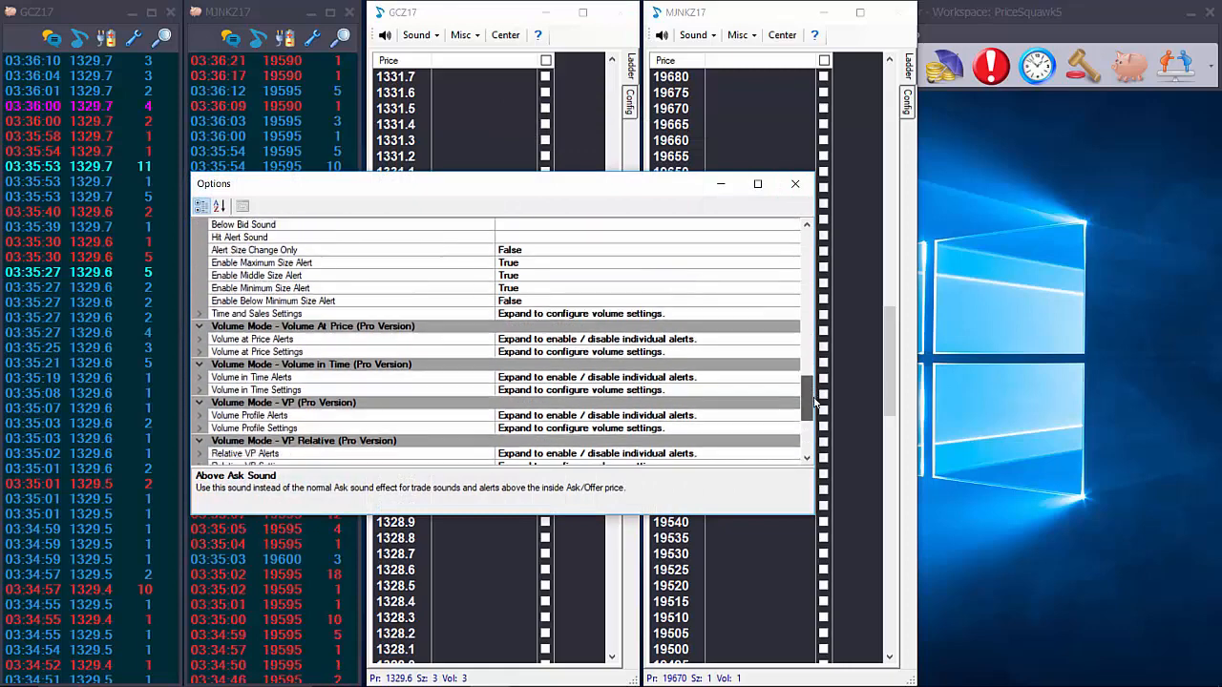
Set the Below Bid Sound to Down1, dismissing the no-matching-effect warning, and close Options
{"action": "scroll", "scroll_direction": "down", "scroll_amount": 3}
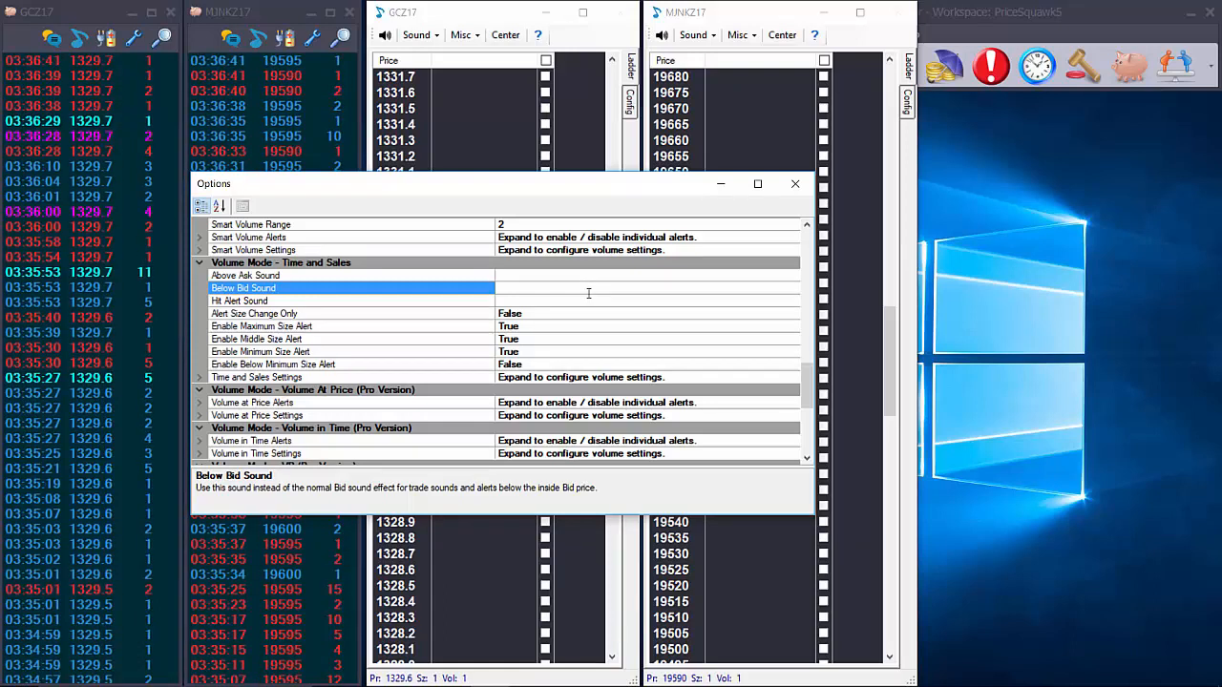
{"action": "type", "text": "Down21"}
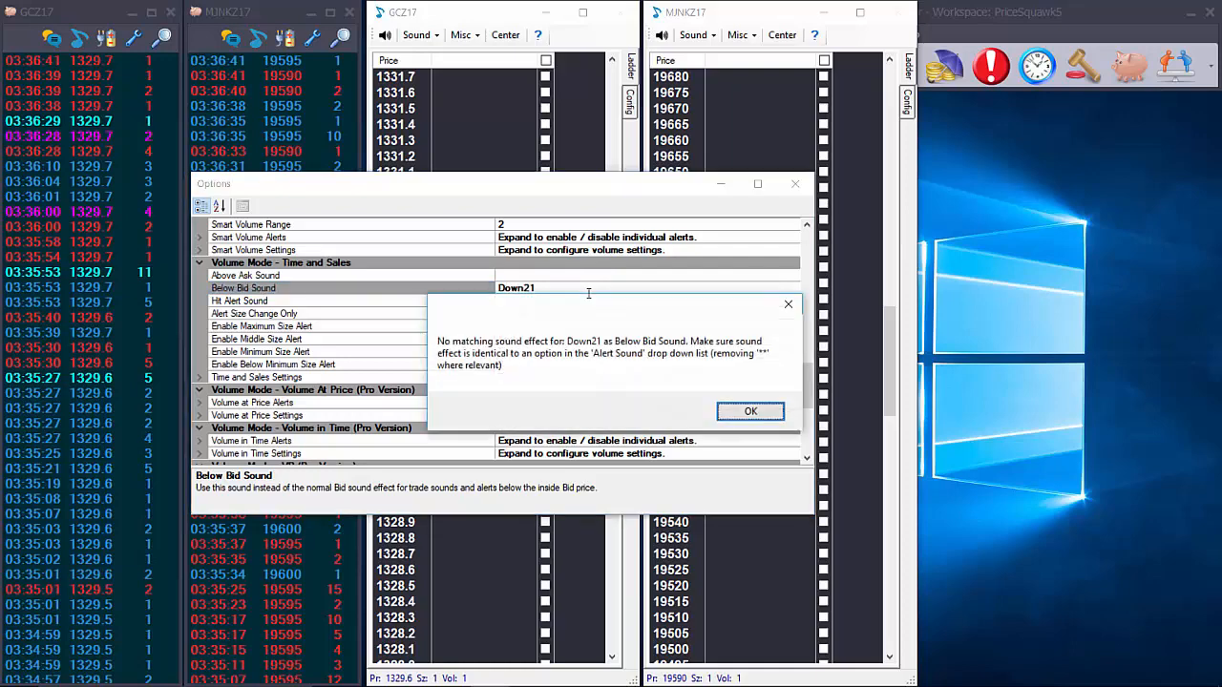
{"action": "left_click", "coordinate": [750, 410]}
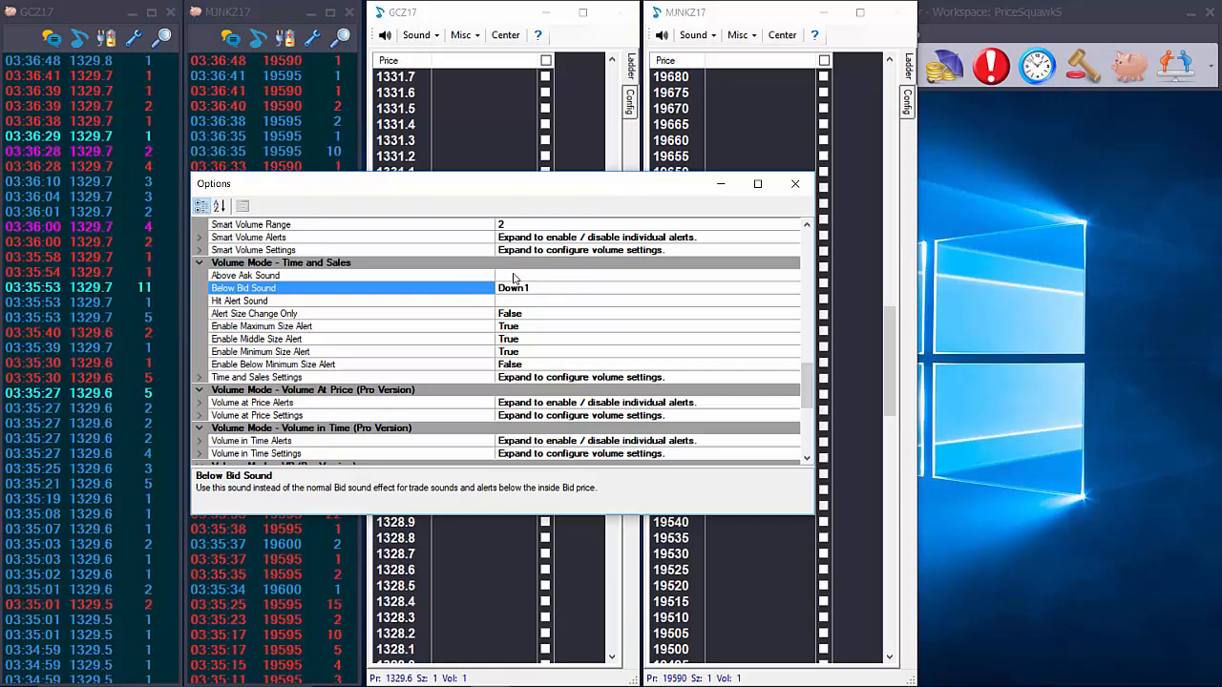
{"action": "left_click", "coordinate": [244, 275]}
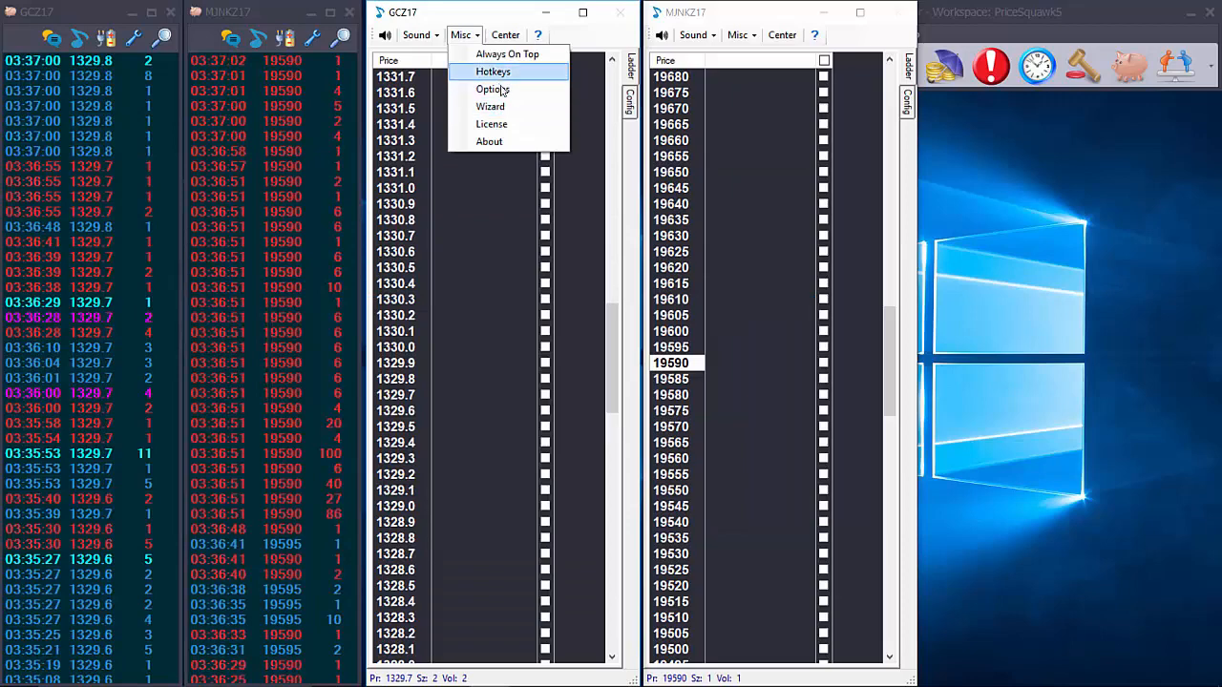
Set Inverse Pitch to True in the ladder's Sound Settings and close Options
{"action": "left_click", "coordinate": [493, 90]}
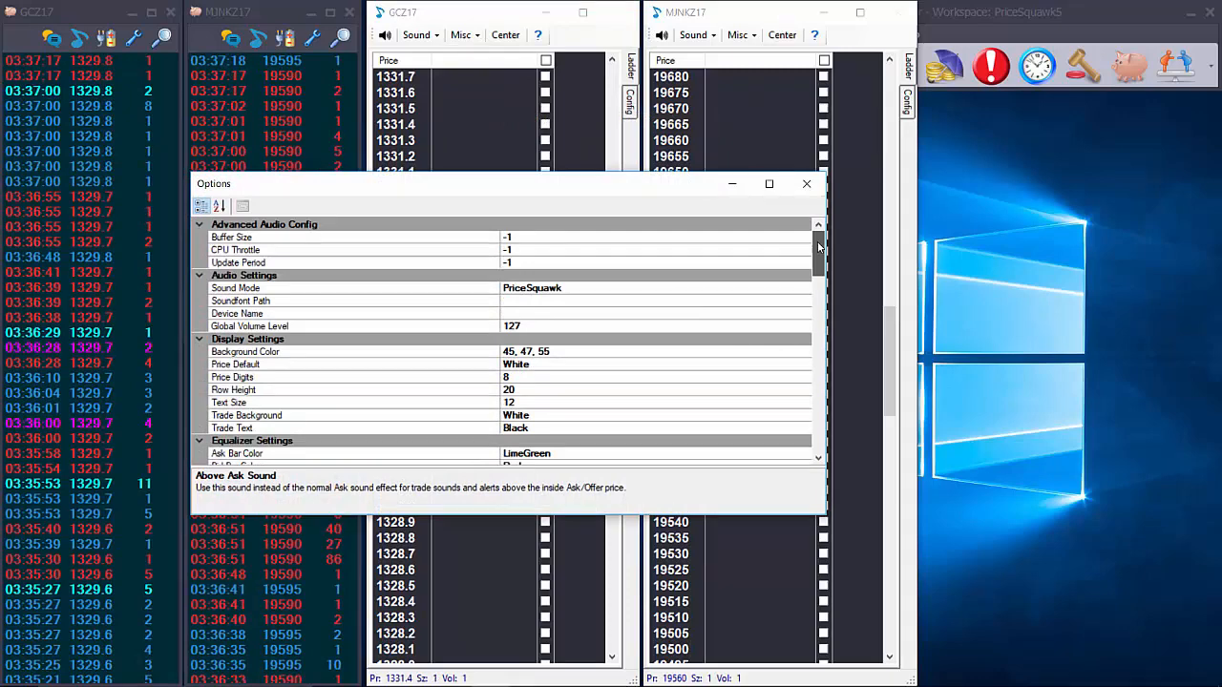
{"action": "scroll", "scroll_direction": "down", "scroll_amount": 3}
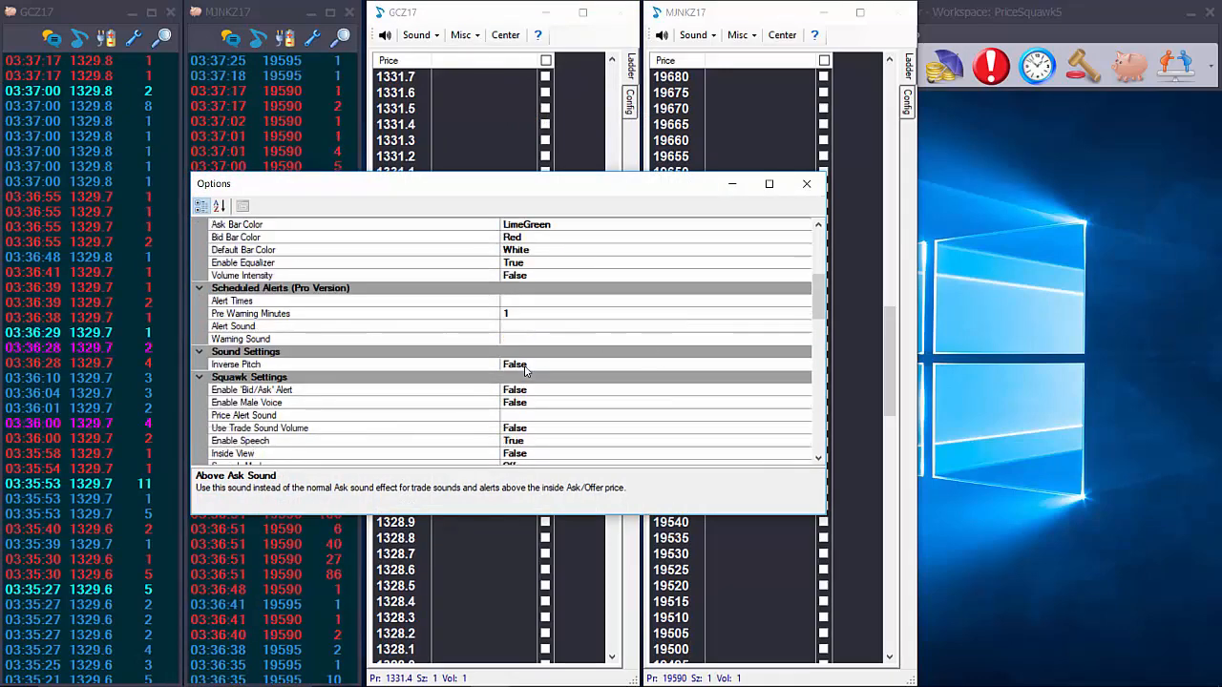
{"action": "left_click", "coordinate": [353, 363]}
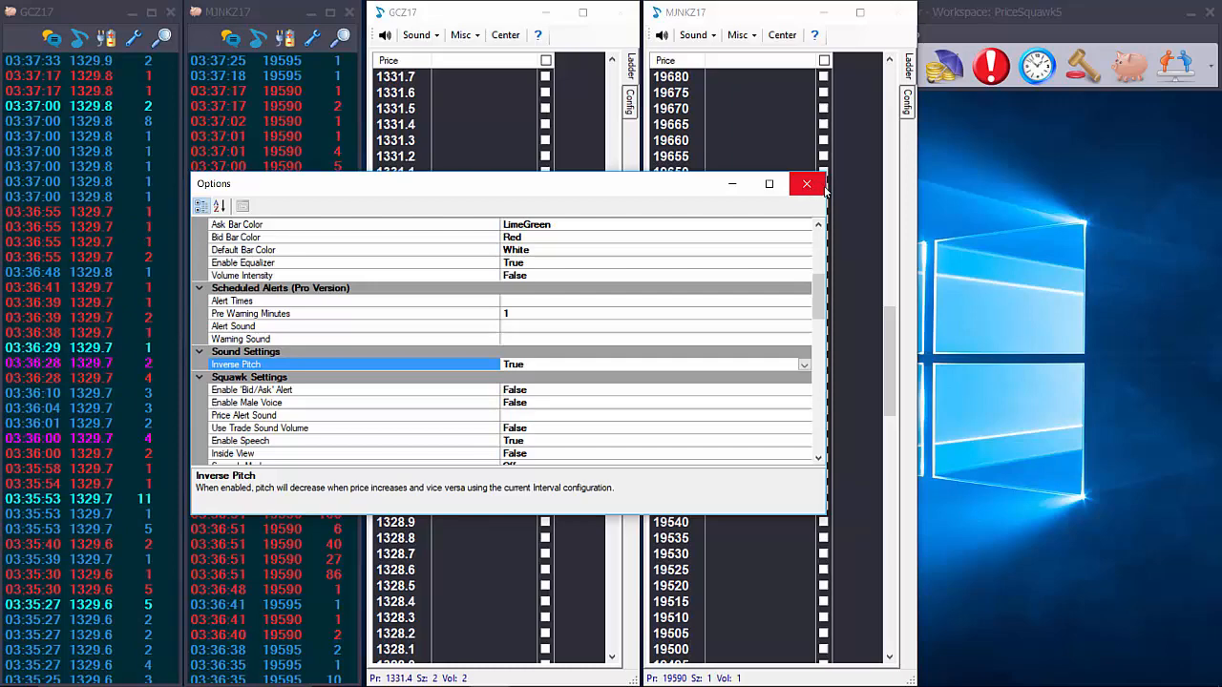
{"action": "left_click", "coordinate": [806, 183]}
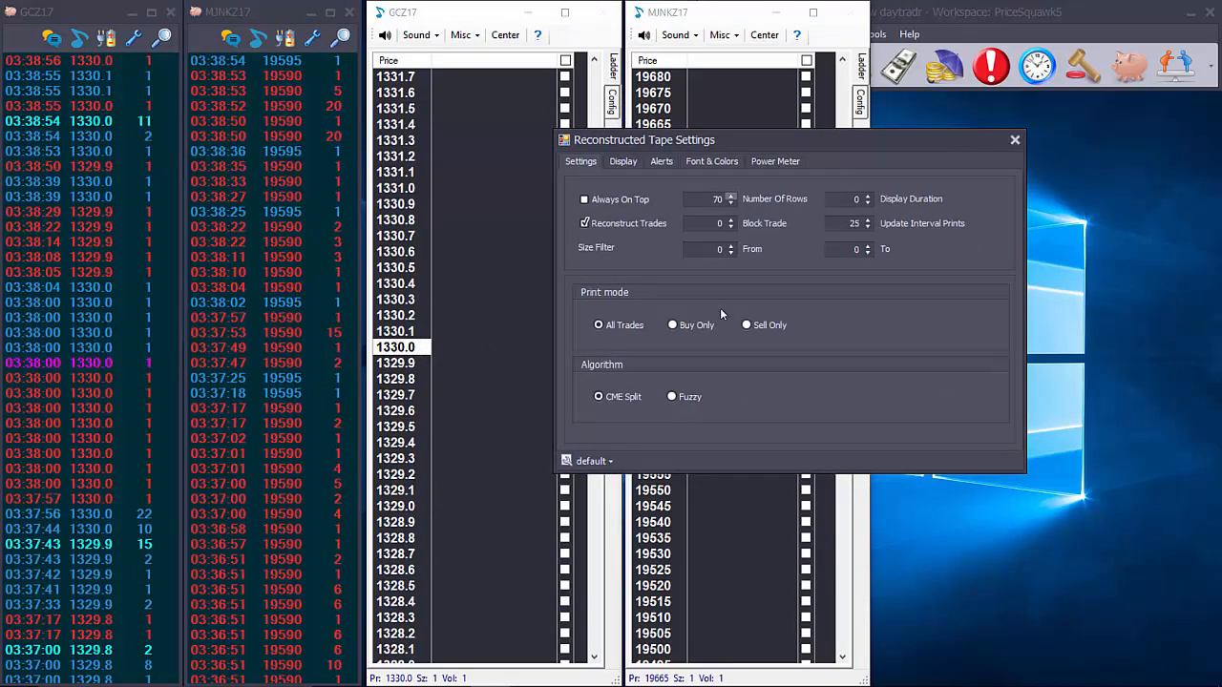
Make the first GCZ17 tape show Buy Only trades
{"action": "left_click", "coordinate": [672, 324]}
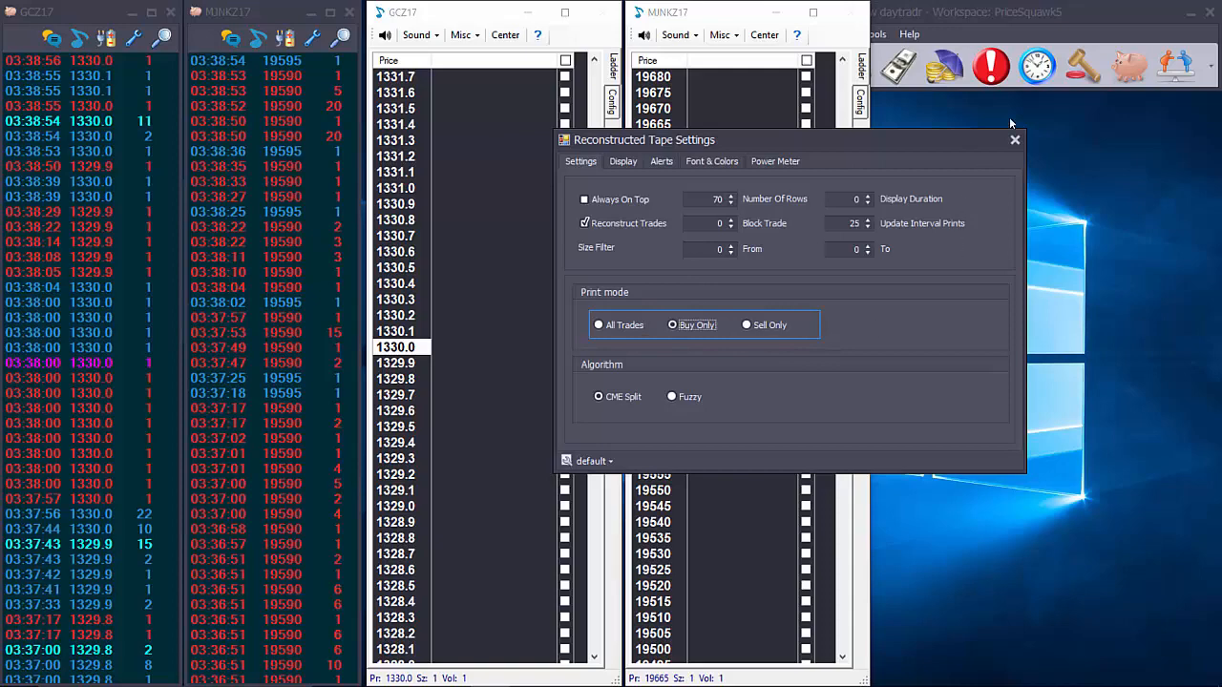
{"action": "left_click", "coordinate": [1015, 141]}
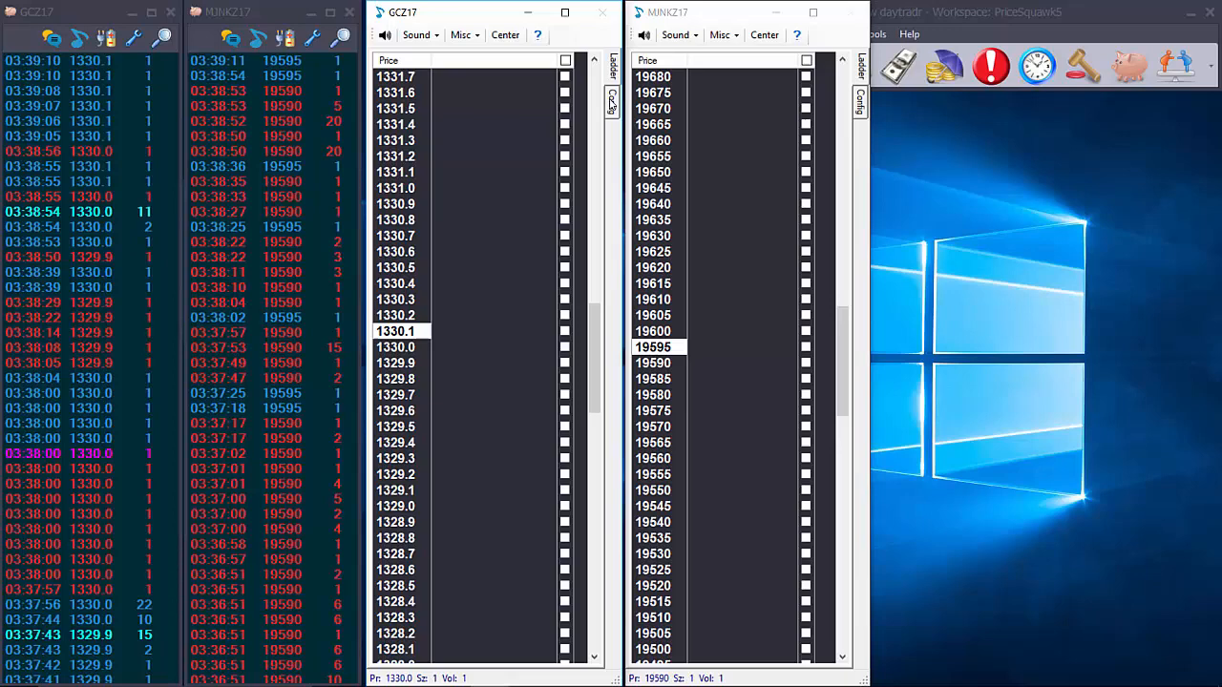
Create a second GCZ17 tape set to Sell Only print mode
{"action": "left_click", "coordinate": [610, 100]}
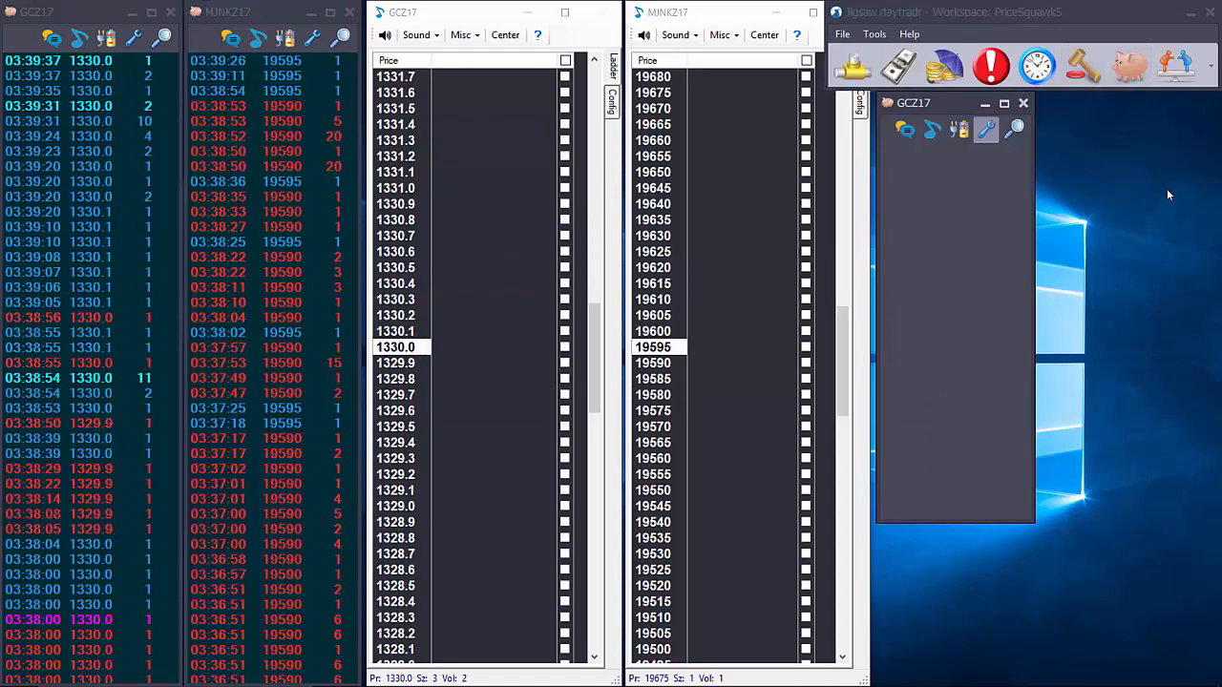
{"action": "left_click", "coordinate": [985, 129]}
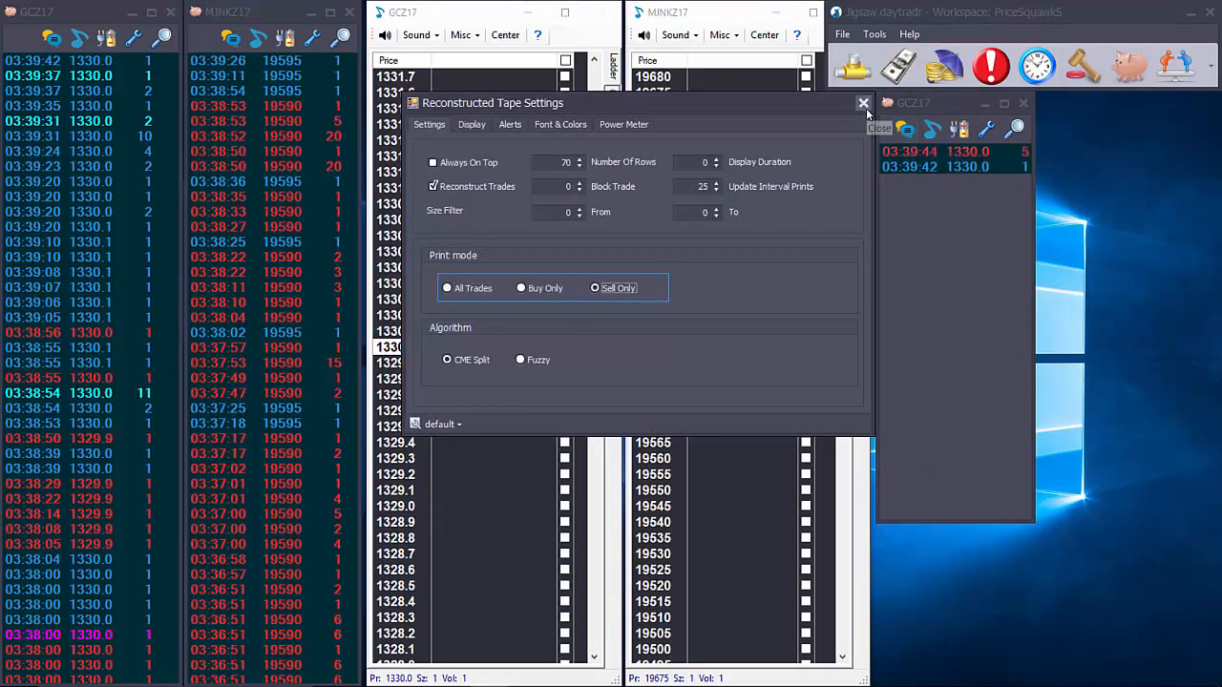
{"action": "left_click", "coordinate": [862, 103]}
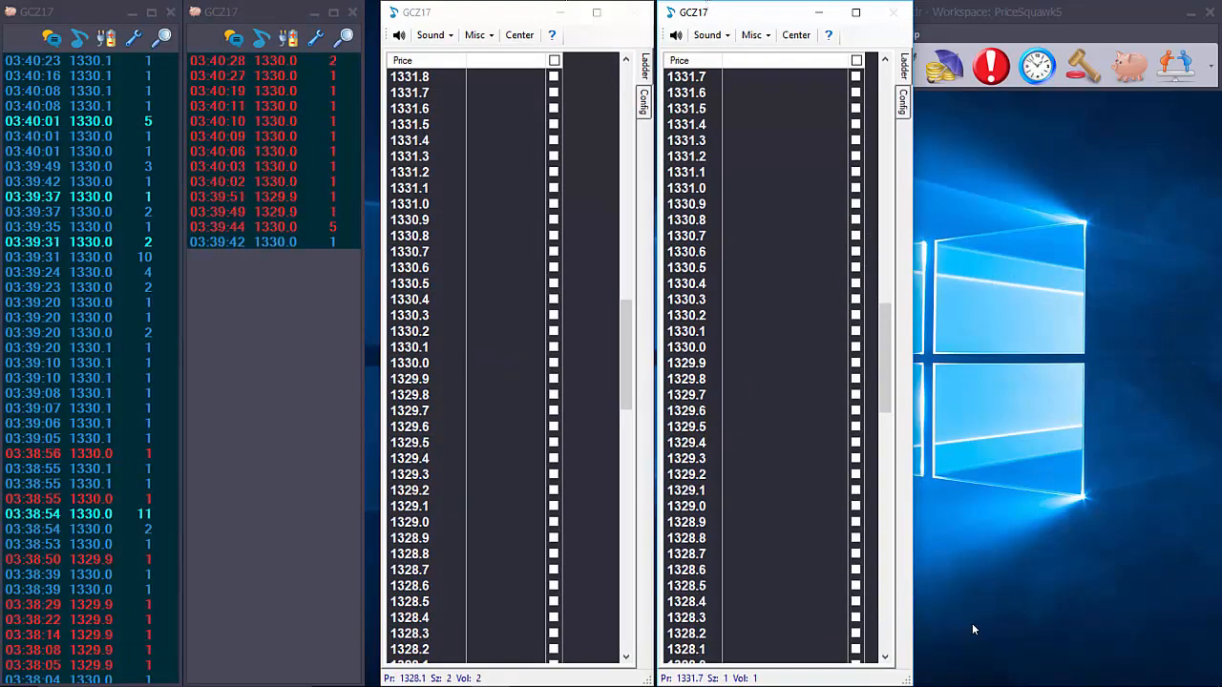
{"action": "mouse_move", "coordinate": [996, 618]}
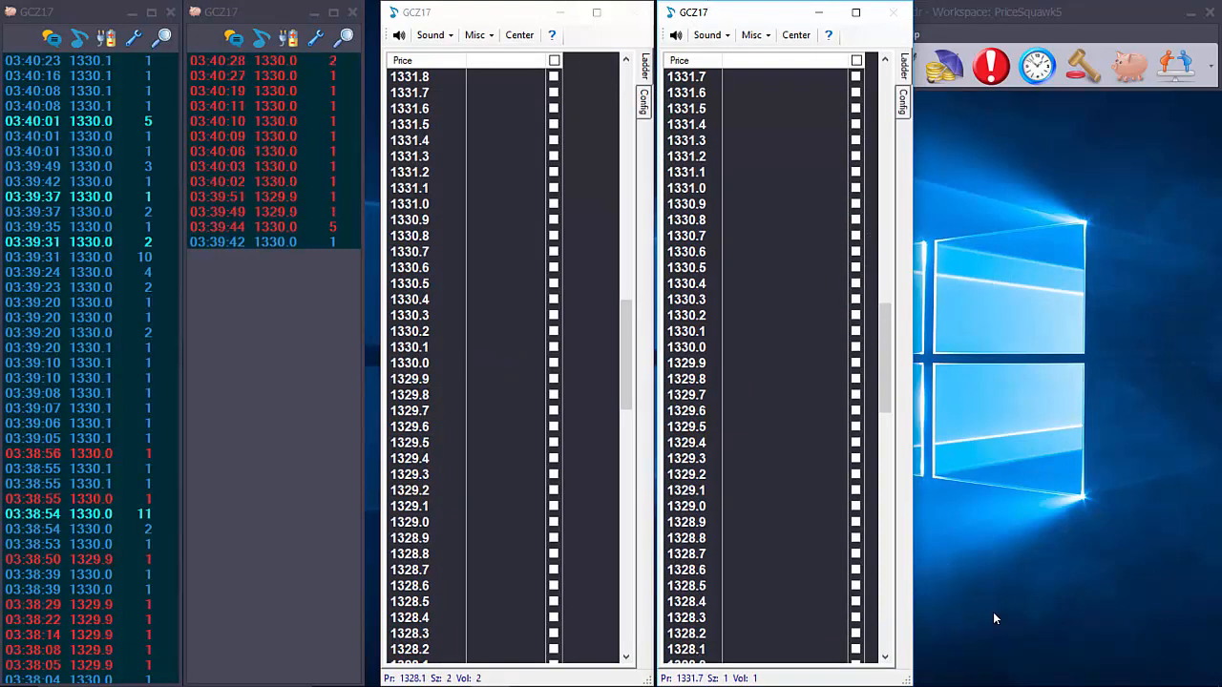
{"action": "mouse_move", "coordinate": [1029, 622]}
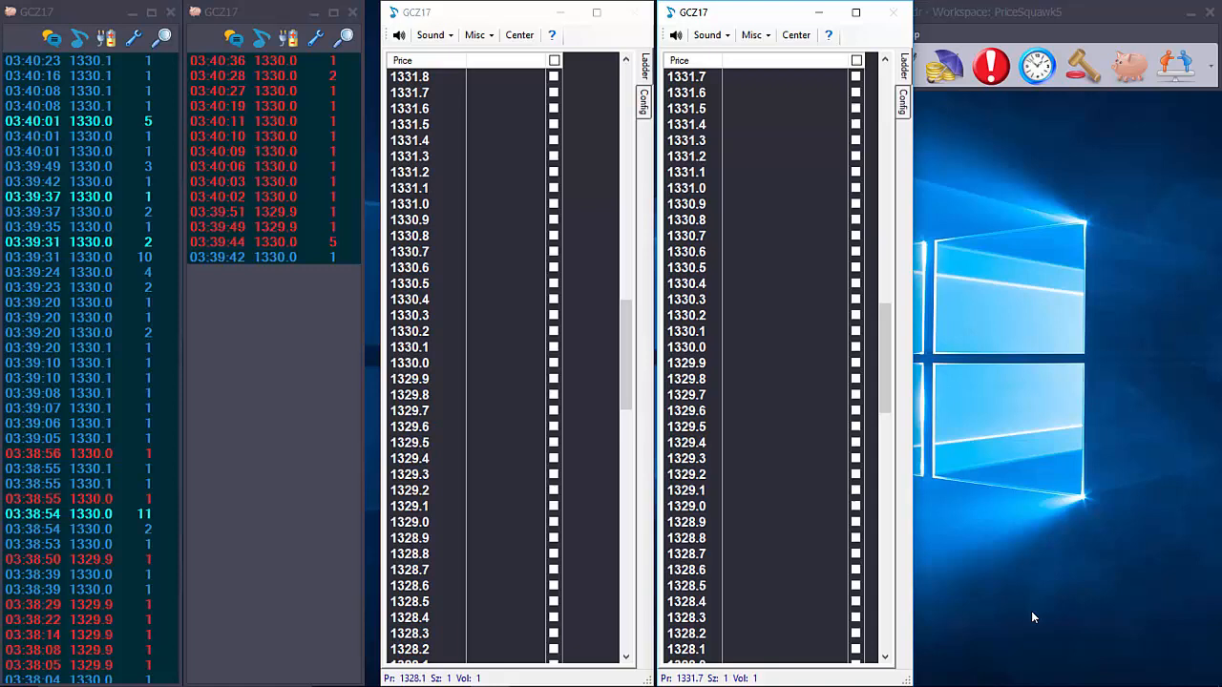
{"action": "mouse_move", "coordinate": [1050, 645]}
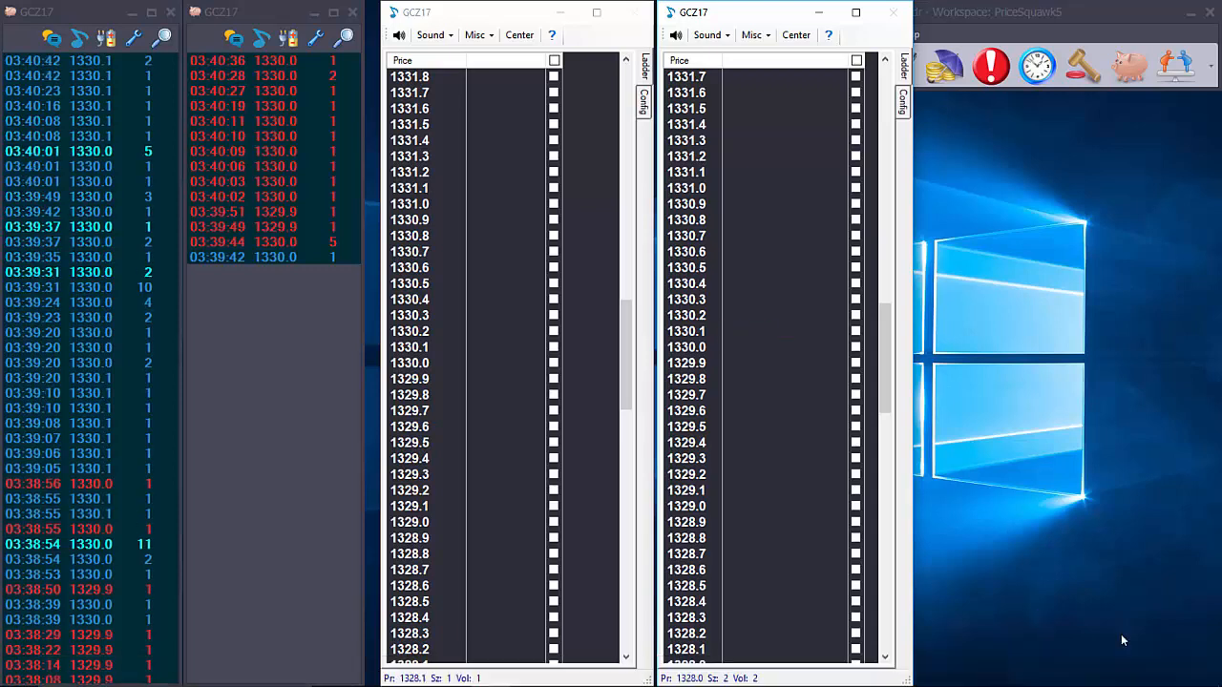
{"action": "mouse_move", "coordinate": [1119, 623]}
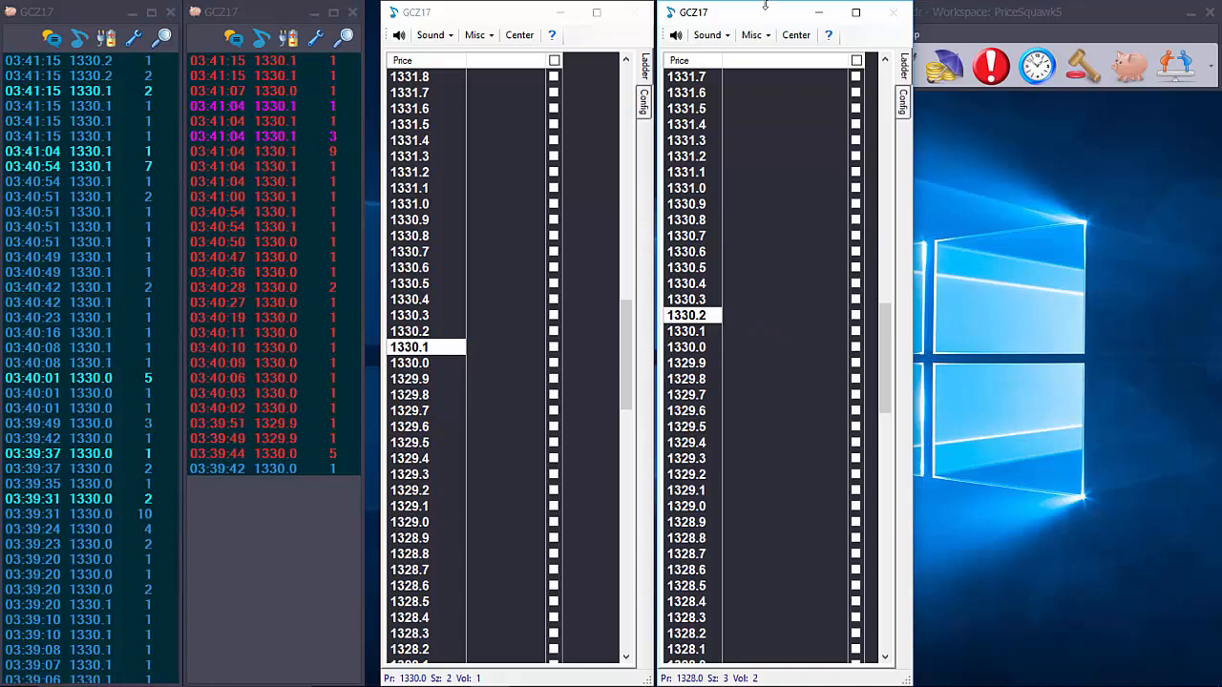
{"action": "mouse_move", "coordinate": [817, 12]}
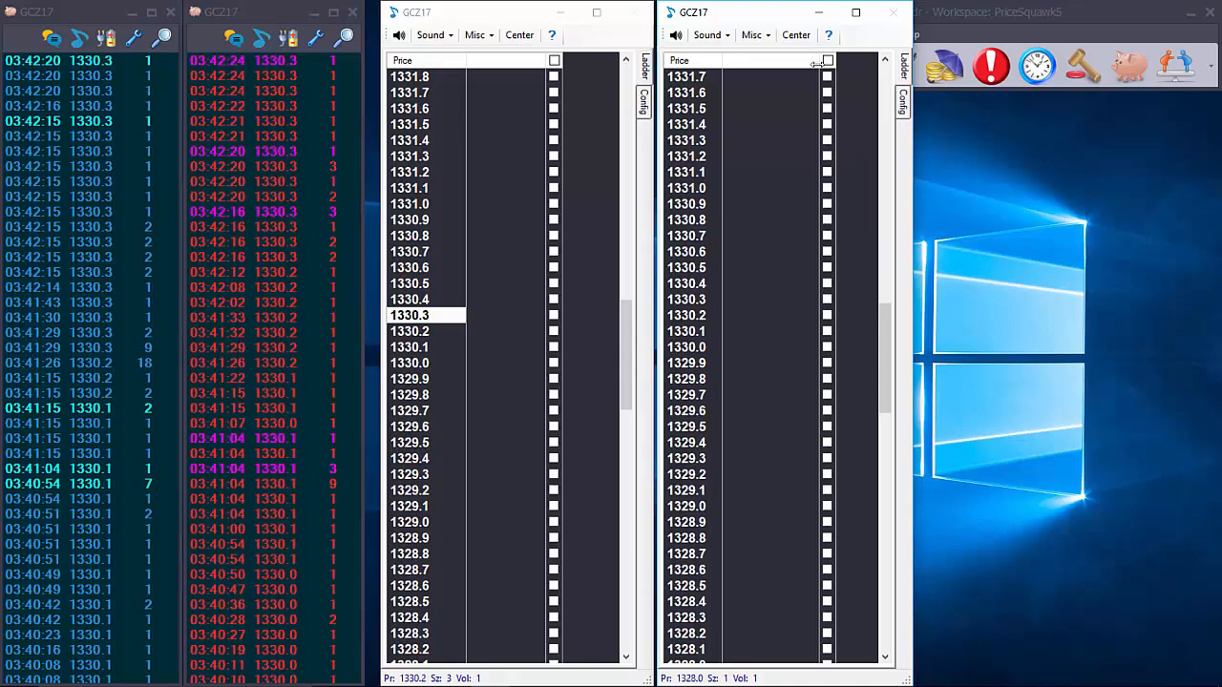
{"action": "mouse_move", "coordinate": [1008, 238]}
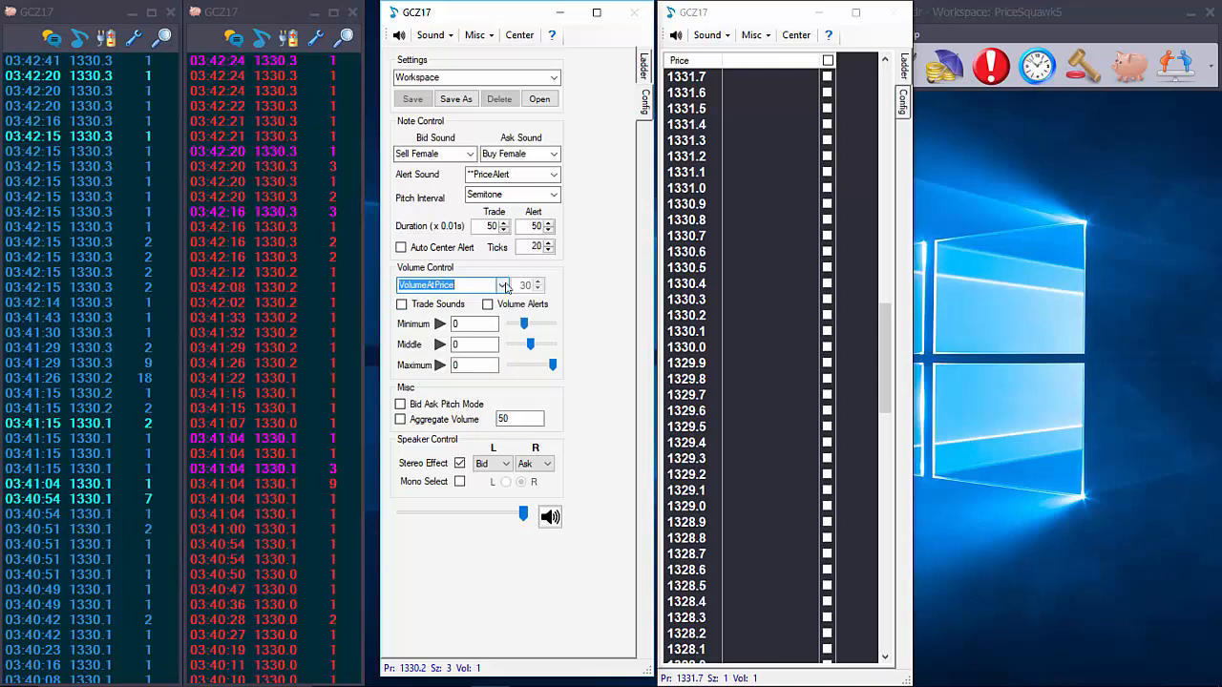
Show the Volume Control mode choices for the first GCZ17 ladder, currently VolumeAtPrice
{"action": "left_click", "coordinate": [500, 286]}
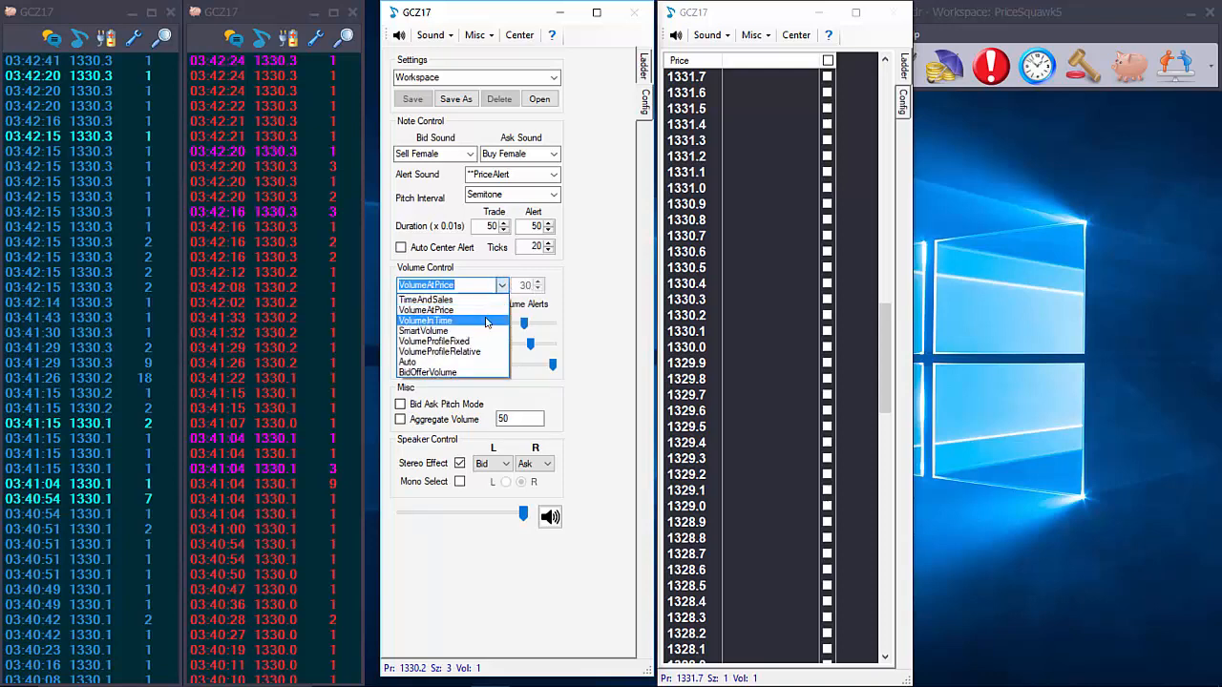